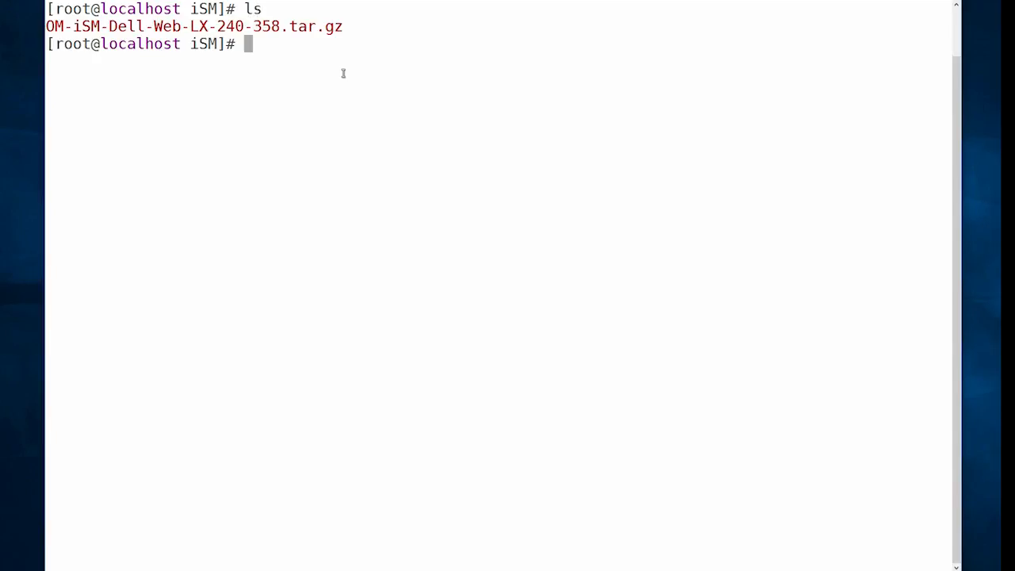
# Step: Extract OM-iSM-Dell-Web-LX-240-358.tar.gz with tar -xvf and list the installer files
pyautogui.write('tar -')
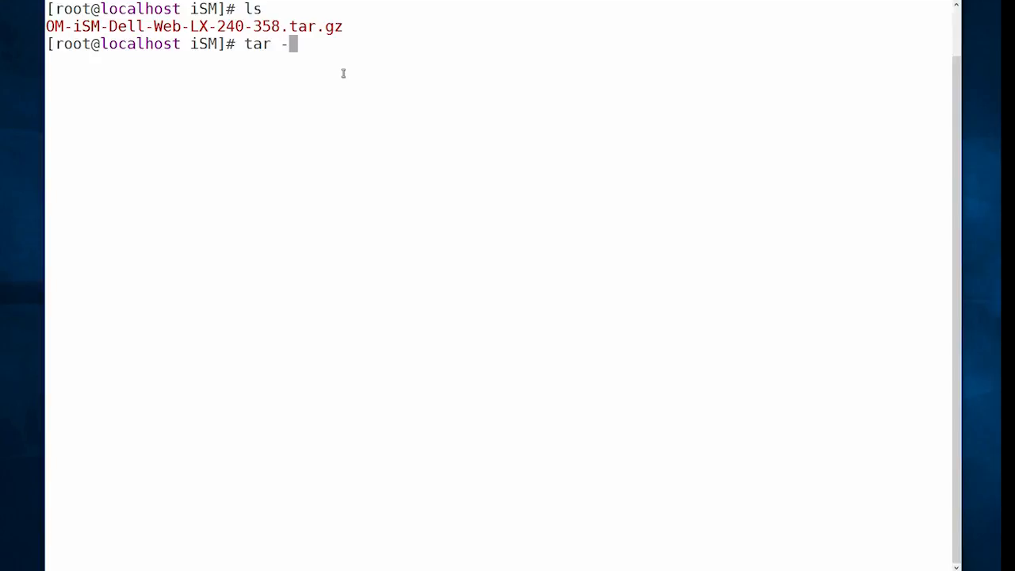
pyautogui.write('xvf')
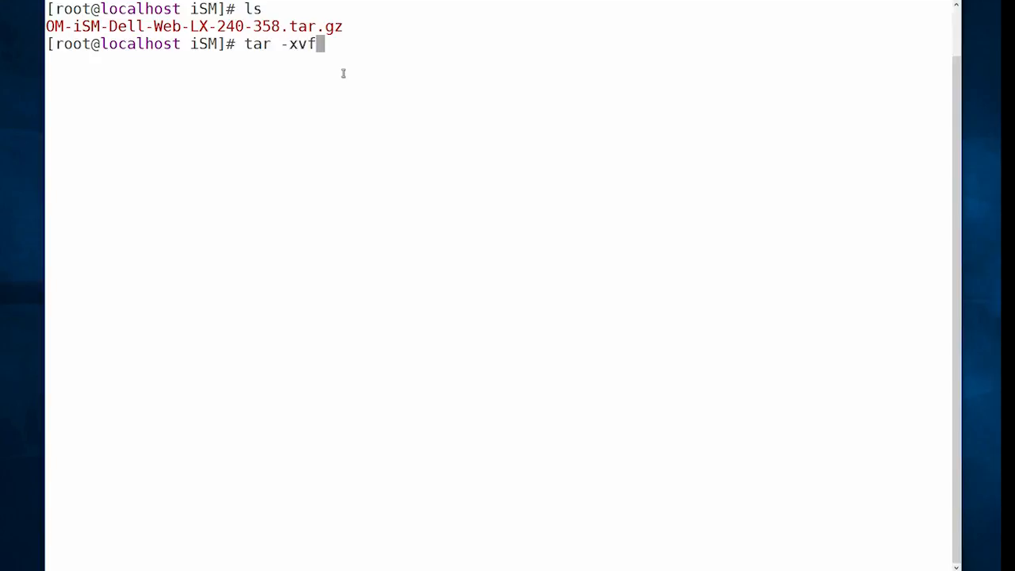
pyautogui.write('OM-iSM-Dell-Web-LX-240-358.tar.gz')
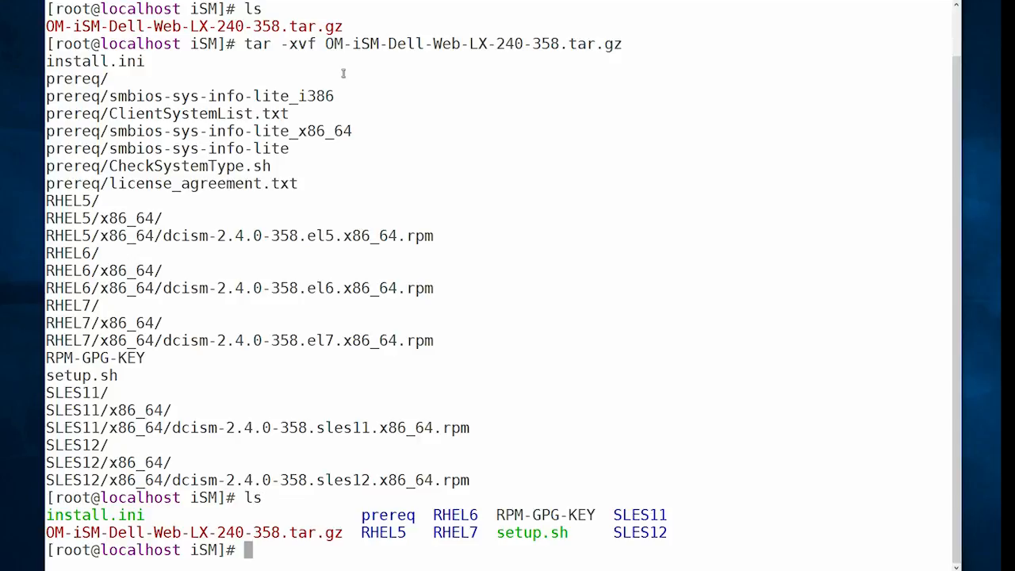
# Step: Launch ./setup.sh and page through the Dell EULA to the agree prompt
pyautogui.write('./se')
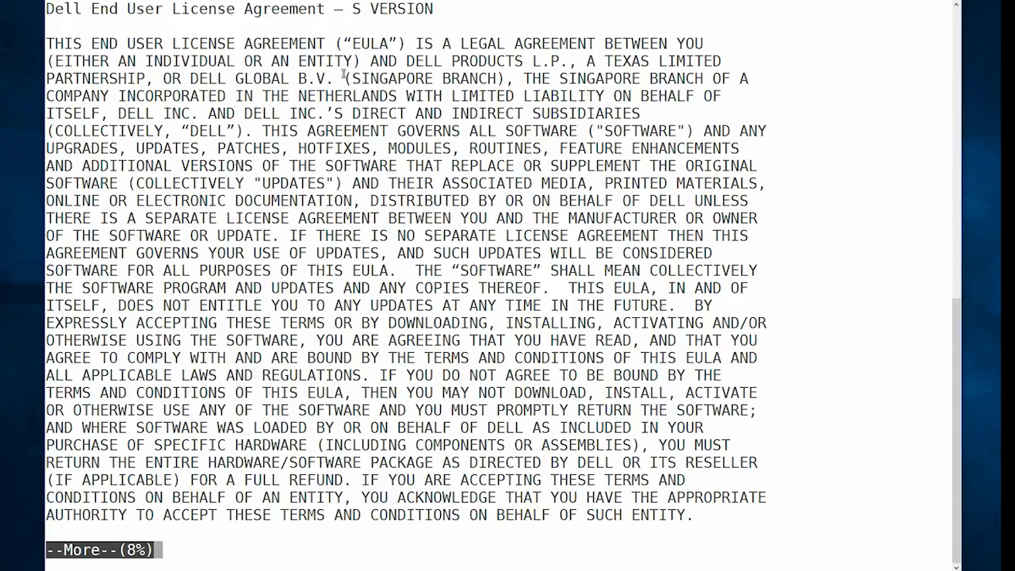
pyautogui.press('space')
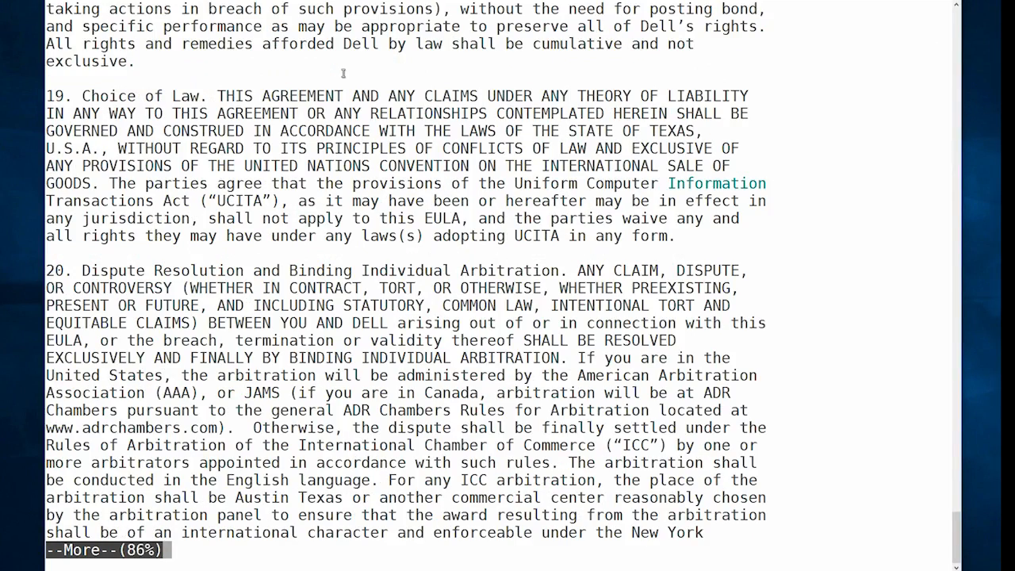
pyautogui.press('space')
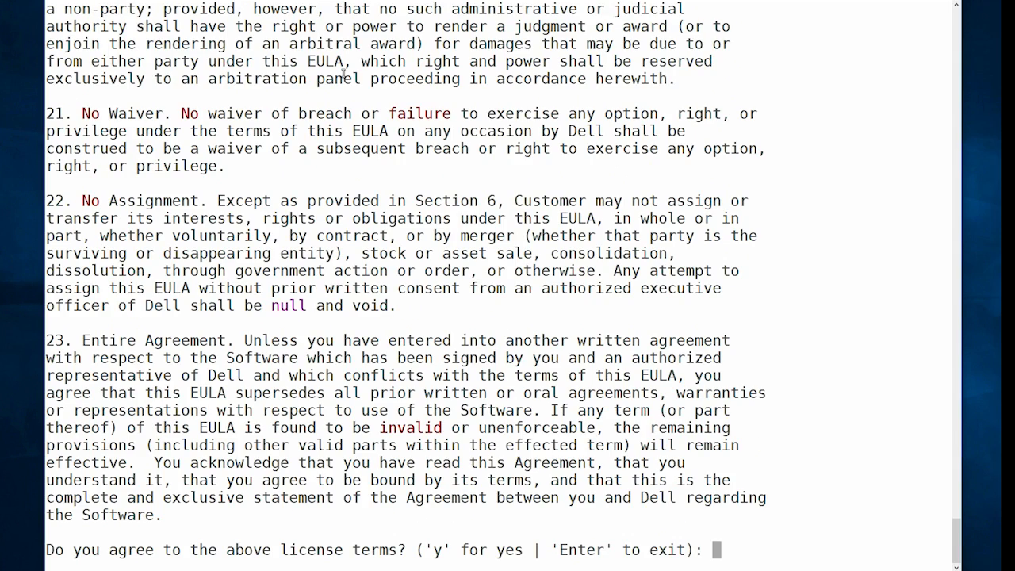
# Step: Accept the EULA, select feature 5 (iDRAC access via Host OS), and install
pyautogui.write('y')
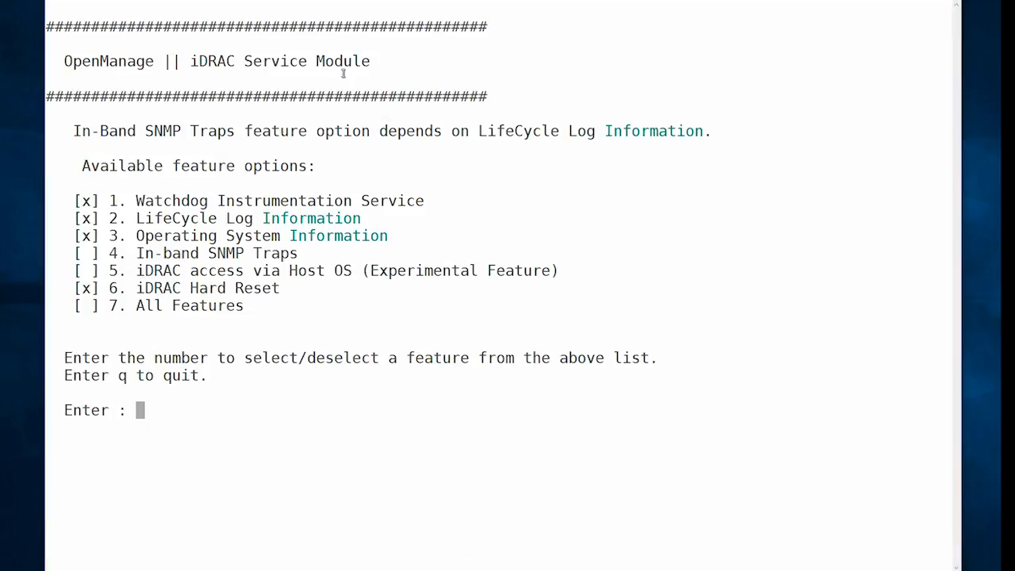
pyautogui.write('5')
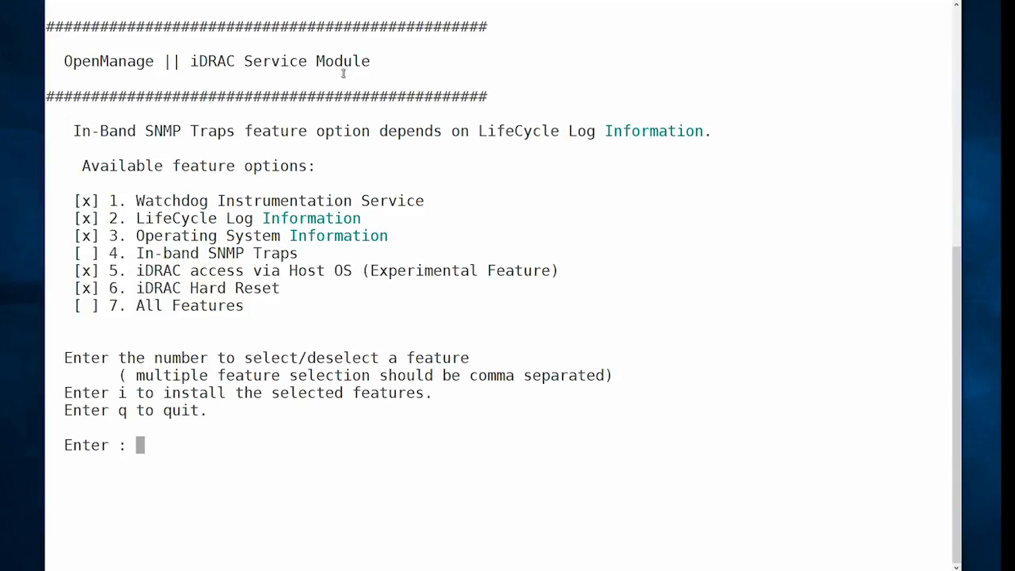
pyautogui.write('i')
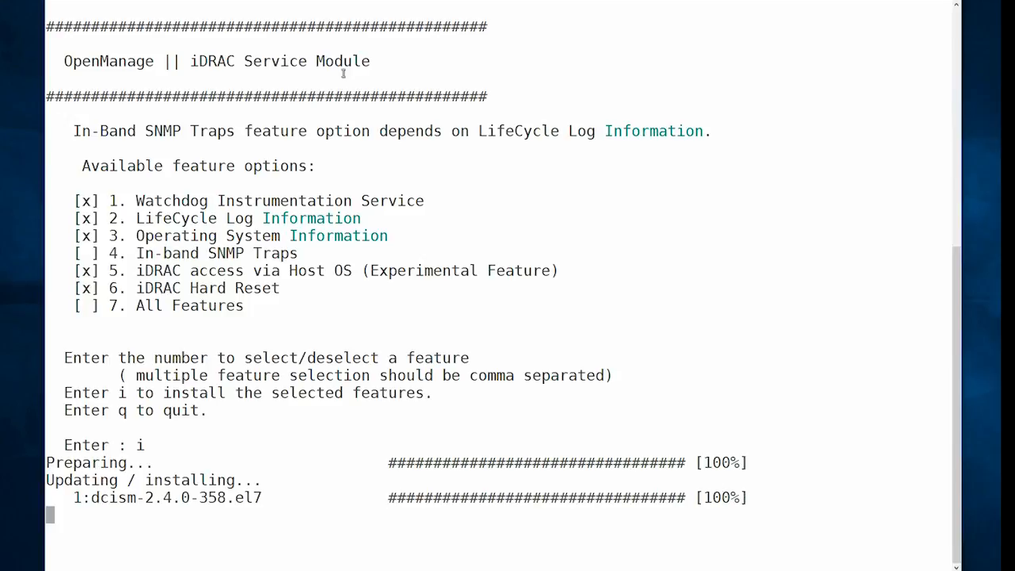
# Step: Set the iDRAC access via Host OS port to 1266 and start the services
pyautogui.press('enter')
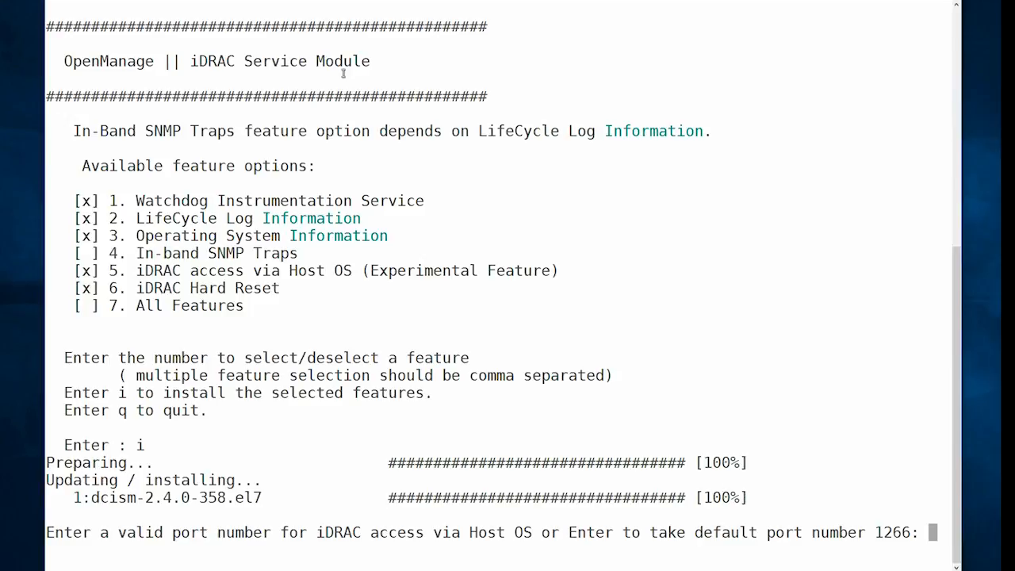
pyautogui.write('12')
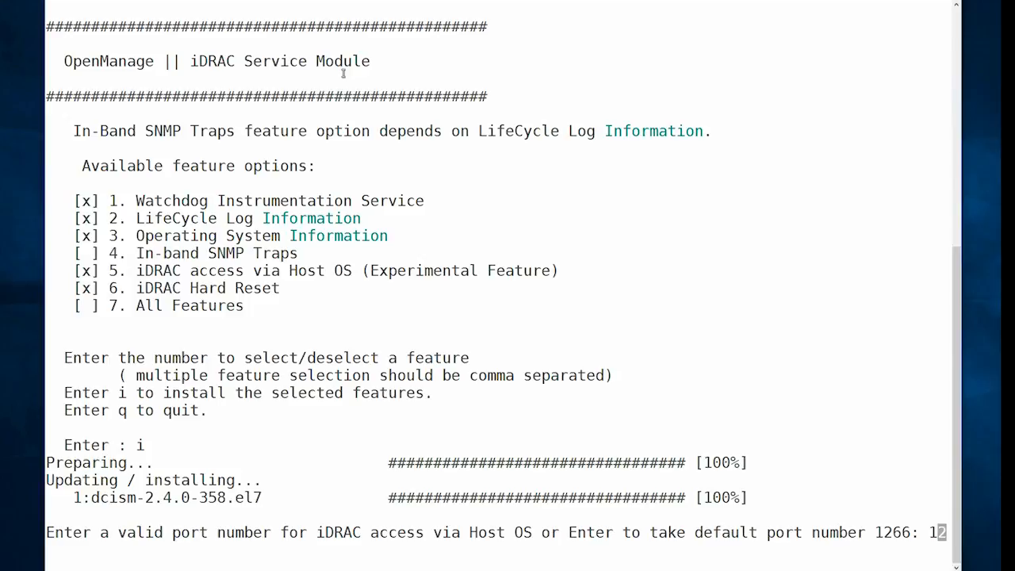
pyautogui.write('66')
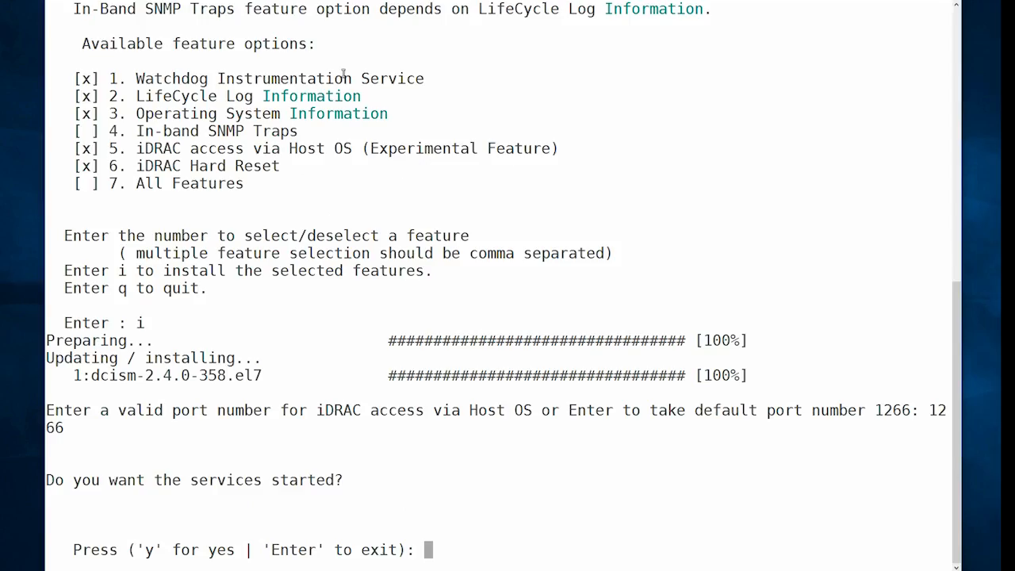
pyautogui.write('y')
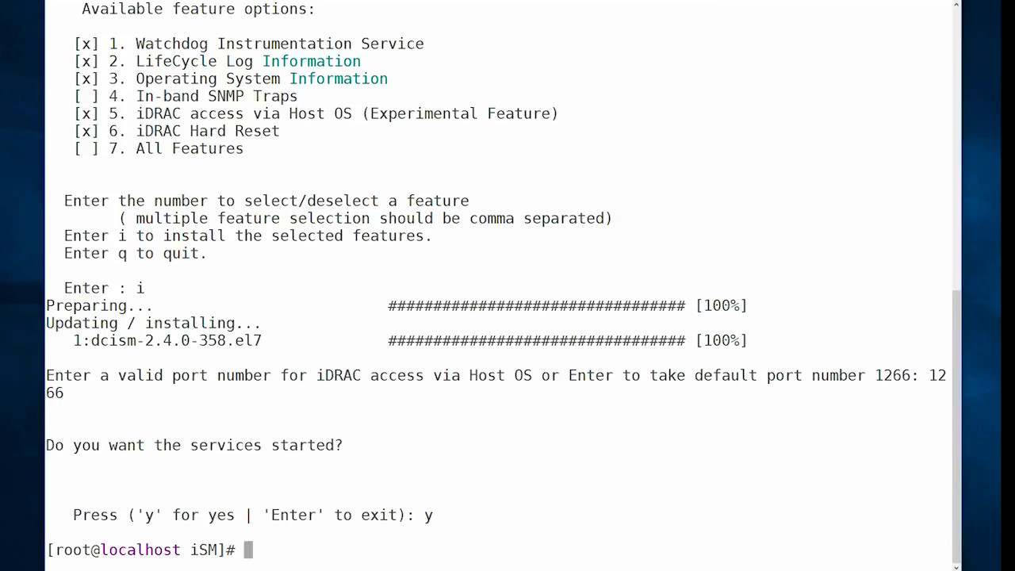
pyautogui.click(434, 564)
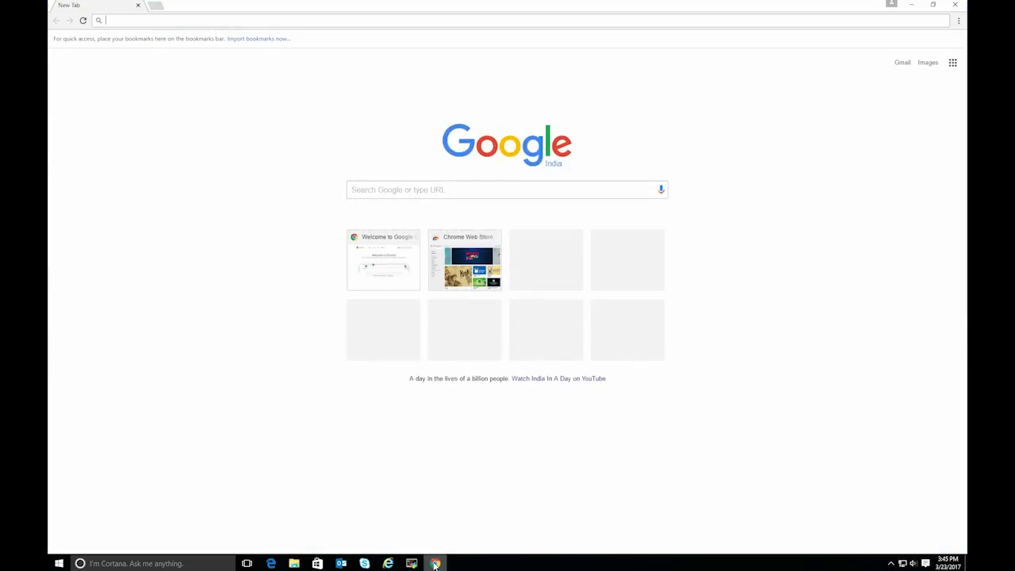
pyautogui.write('https://100.96.22.')
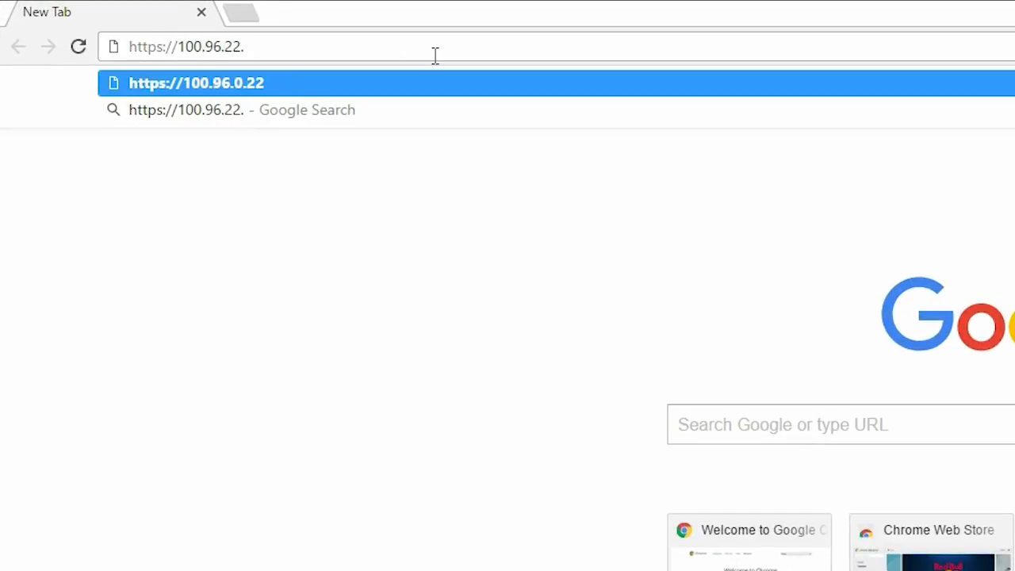
pyautogui.write('18:1266/logi')
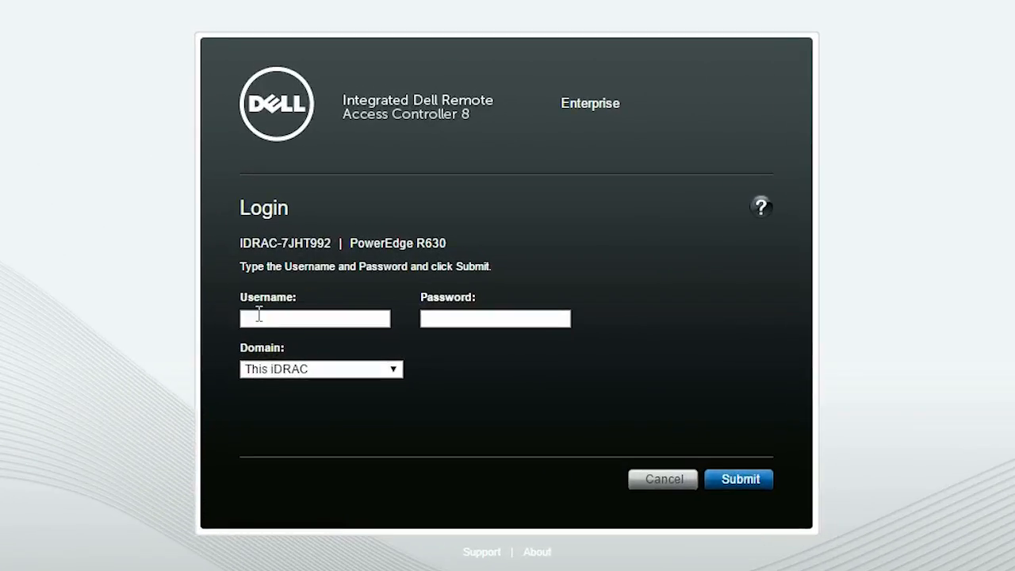
# Step: Enter username root and move to the password field to log in
pyautogui.write('root')
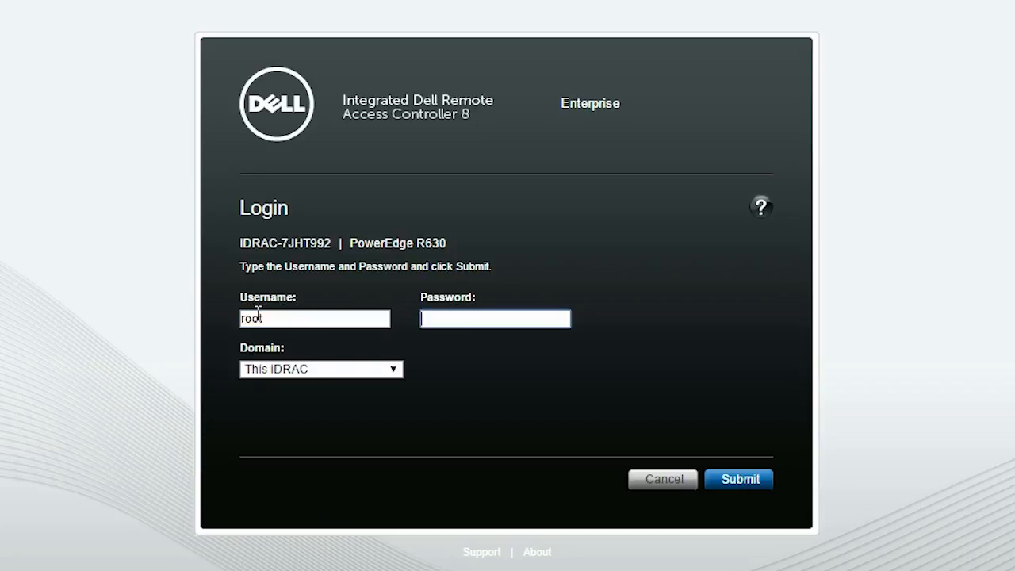
pyautogui.click(738, 478)
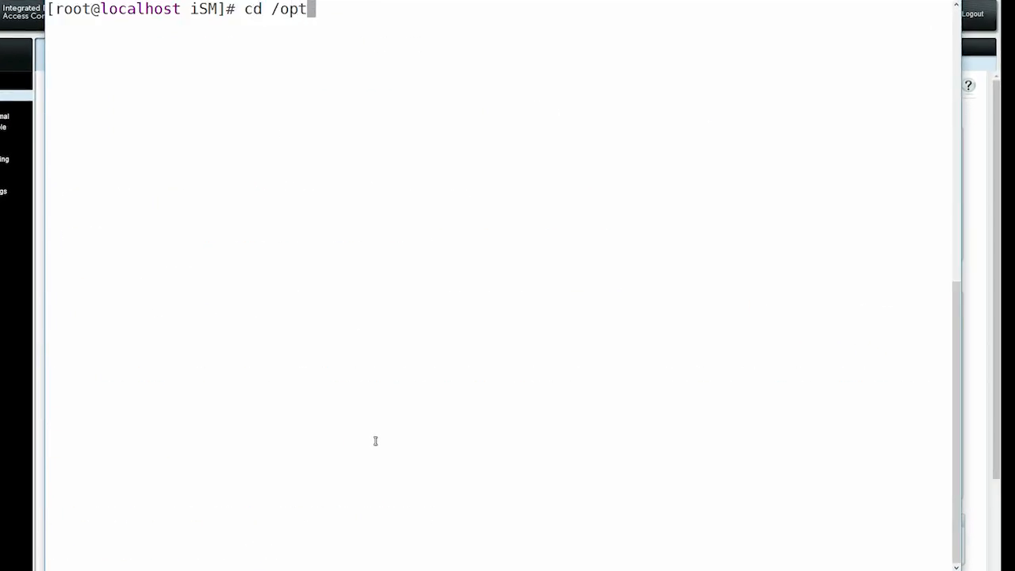
# Step: Change into /opt/dell/srvadmin/iSM/bin and list its contents
pyautogui.write('/dell/srvadmin/')
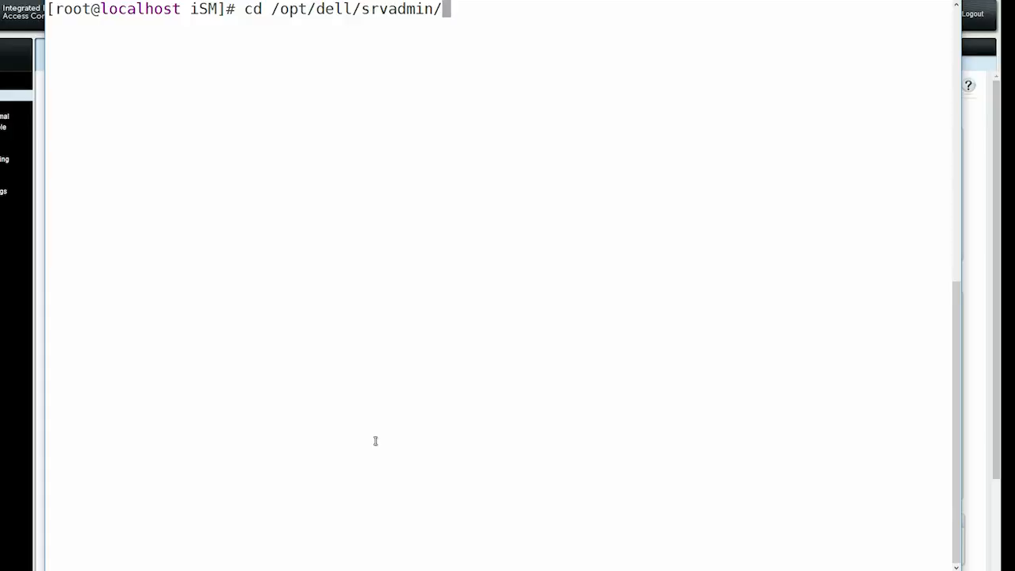
pyautogui.write('iSM/bin/')
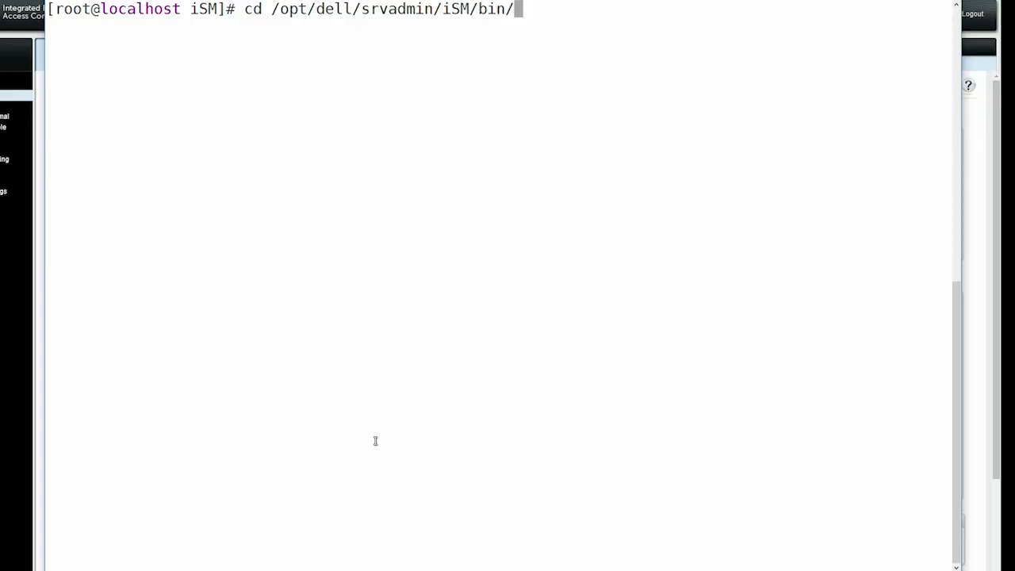
pyautogui.write('ls')
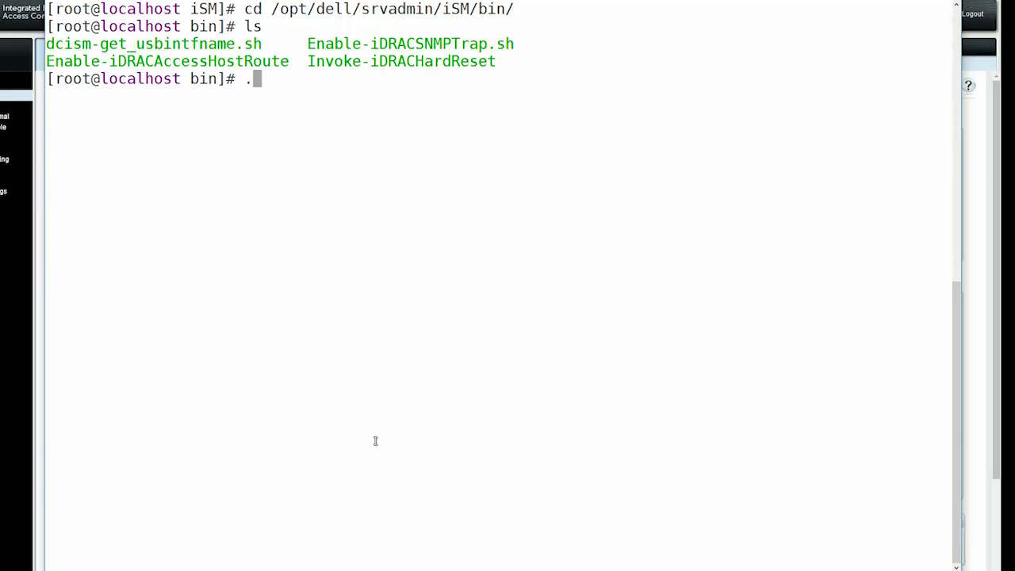
# Step: Run Enable-iDRACAccessHostRoute get-status, confirming access is enabled on port 1266
pyautogui.write('/Enable-iDRACAccessHostRoute')
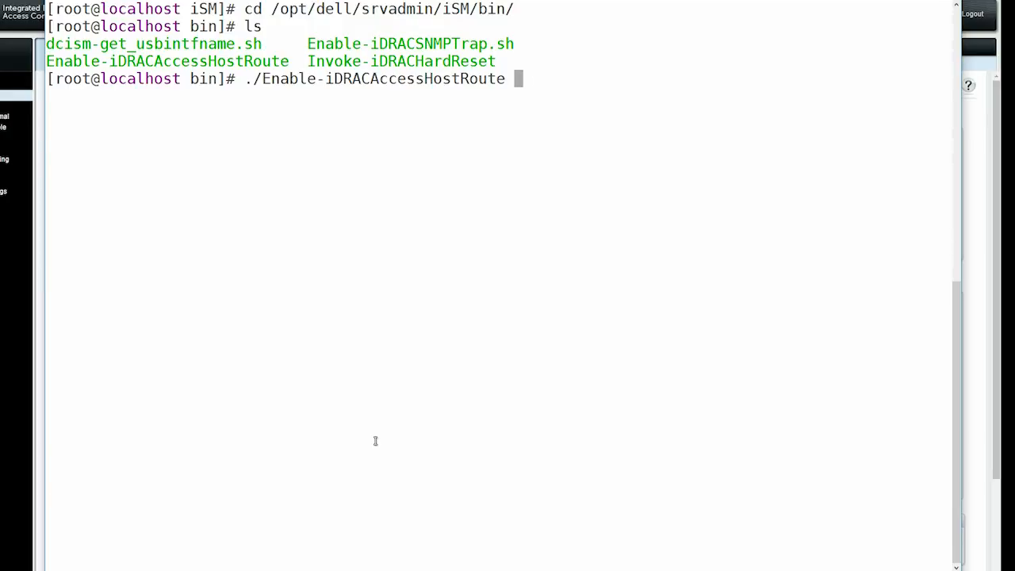
pyautogui.write('get-s')
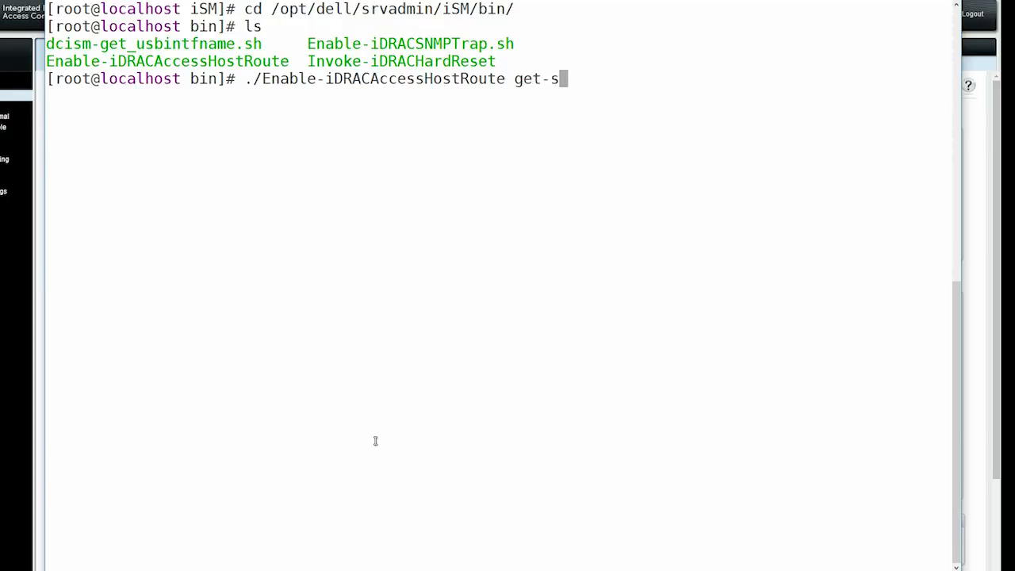
pyautogui.write('tatus')
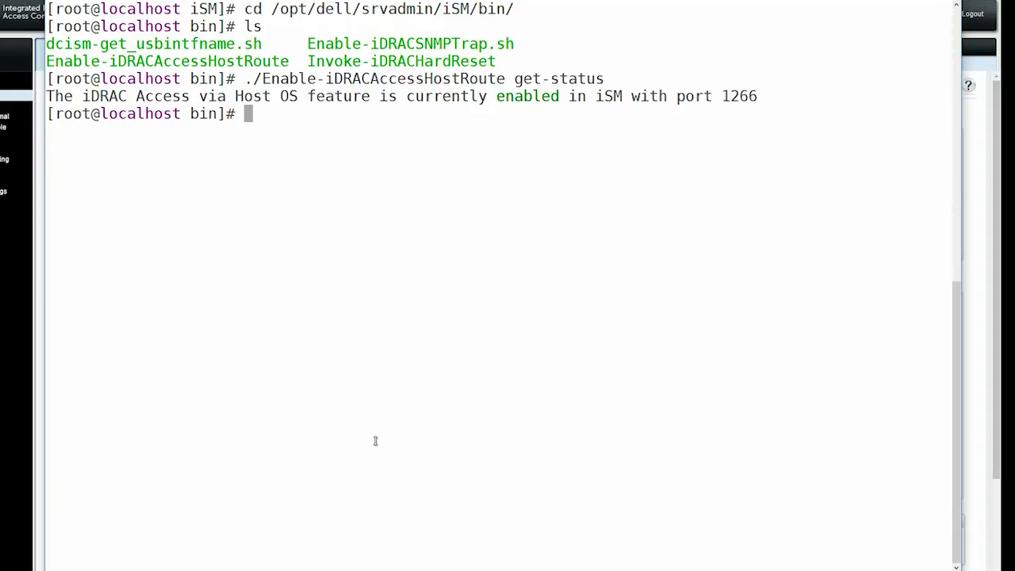
pyautogui.write('./E')
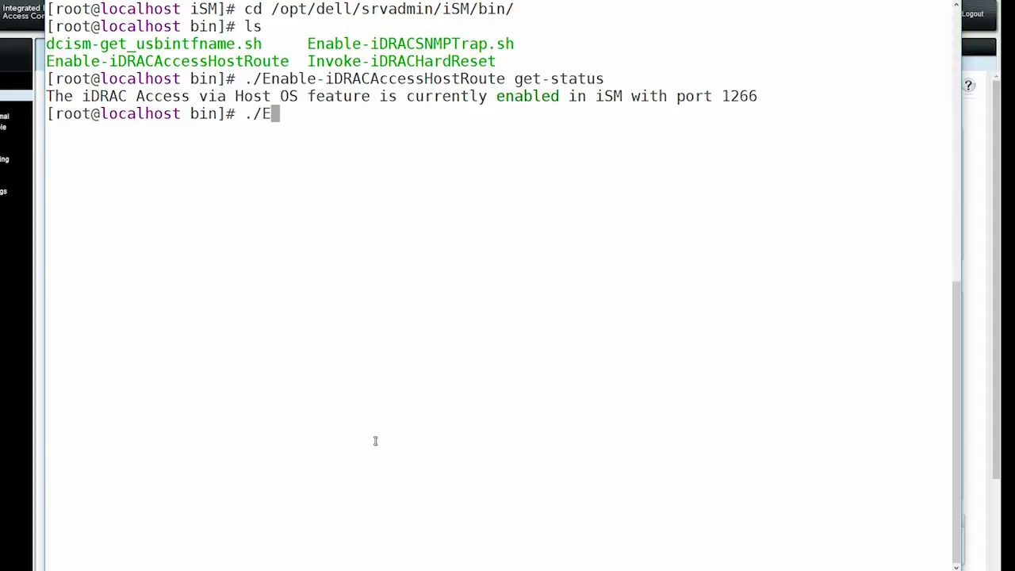
# Step: Switch iDRAC access via Host OS to port 1234 and begin a get-status recheck
pyautogui.write('nable-iDRAC')
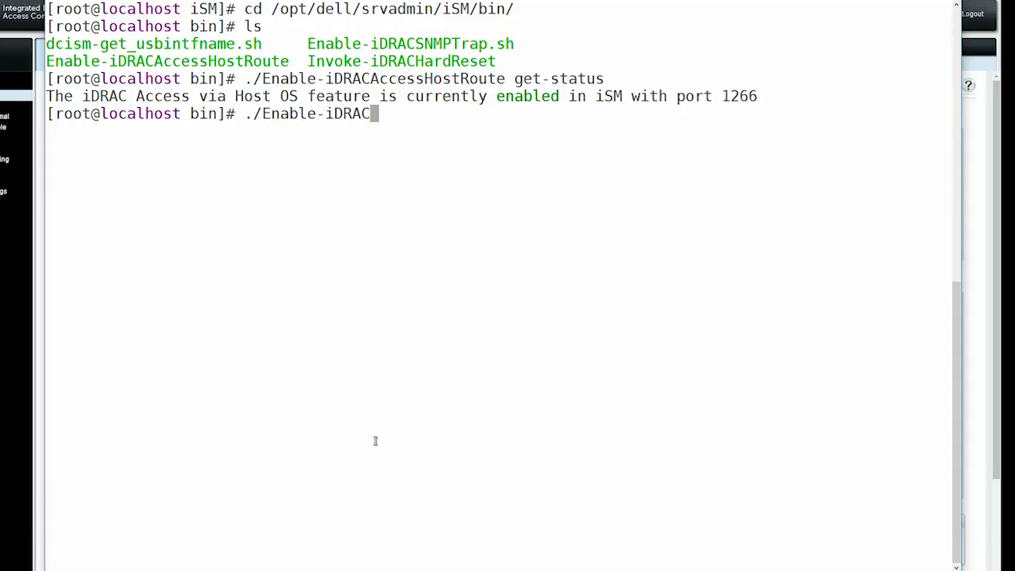
pyautogui.write('AccessHostRoute  1')
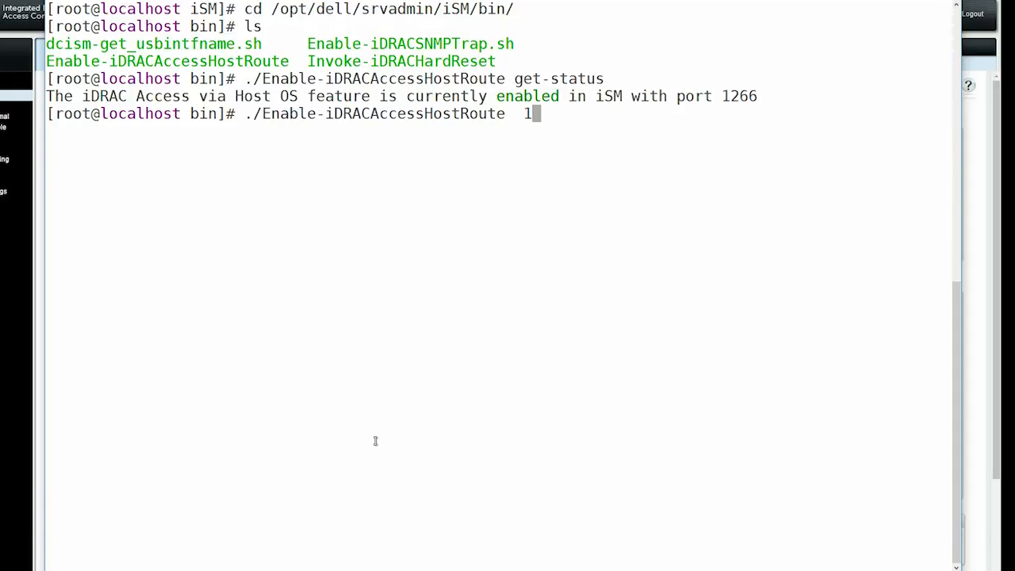
pyautogui.write('1234')
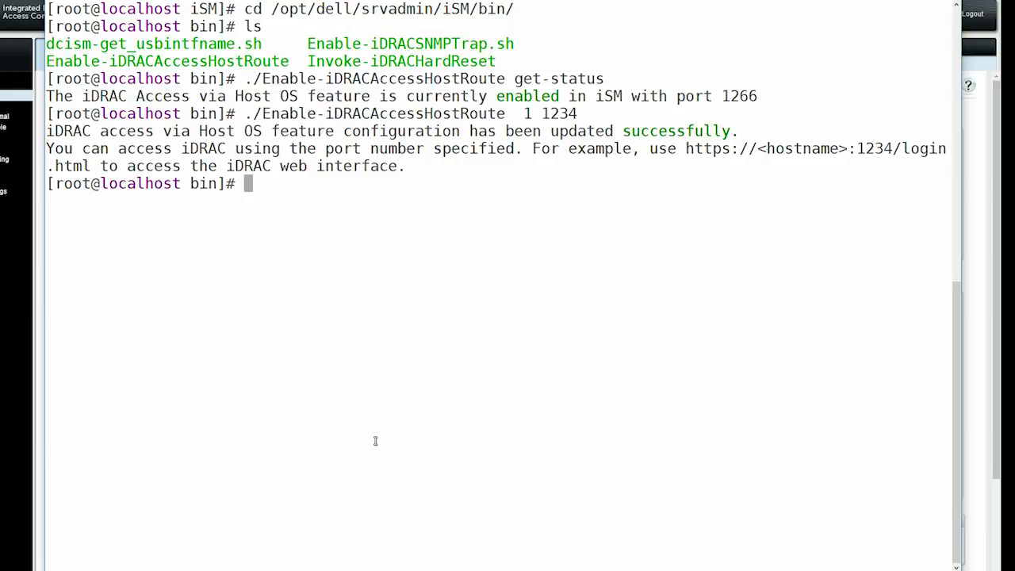
pyautogui.write('./EN')
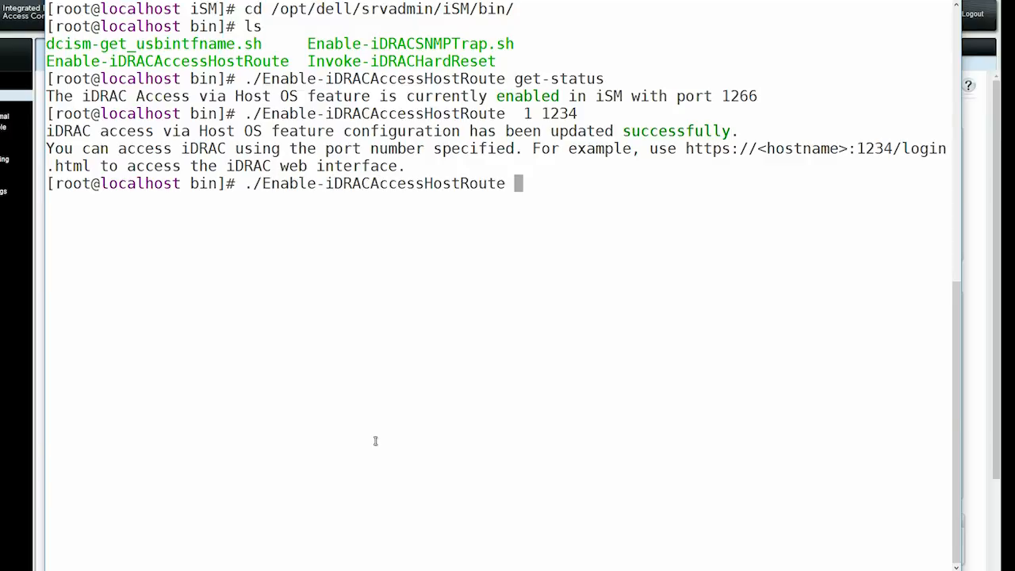
pyautogui.write('get-sta')
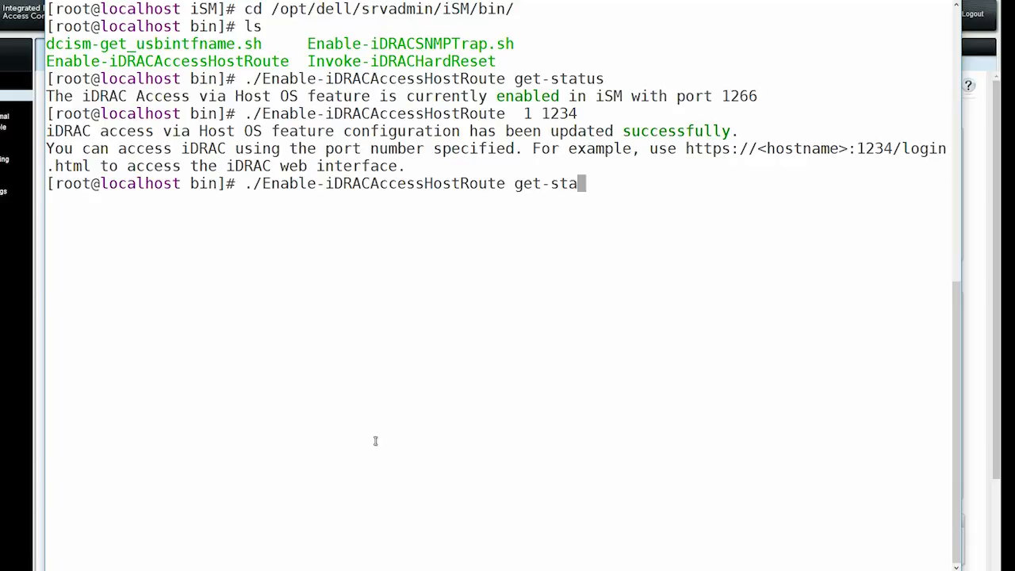